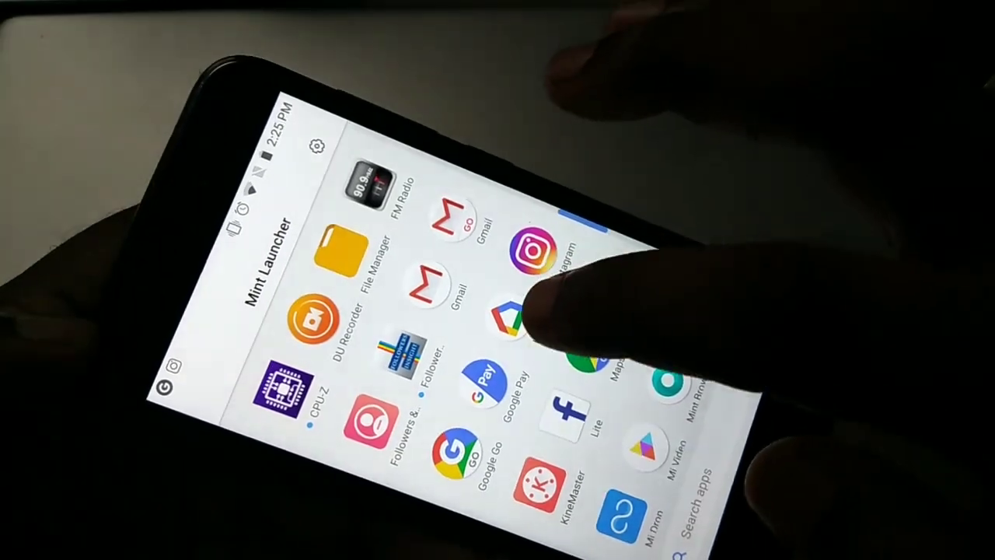
Step: Launch the Google Home app to reach the Choose a home screen
{"action": "left_click", "coordinate": [513, 315]}
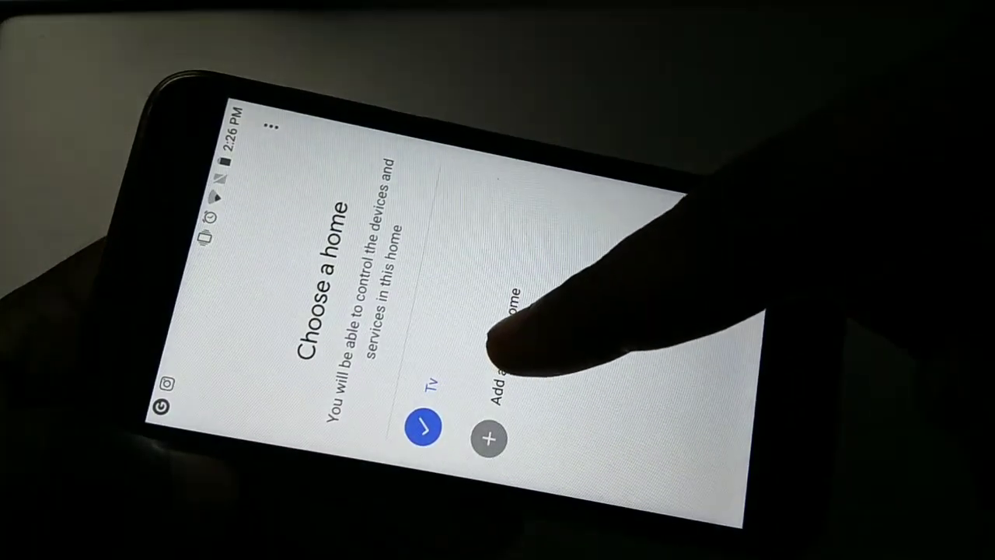
Step: Add another home and enter the nickname 'Tv'
{"action": "left_click", "coordinate": [487, 437]}
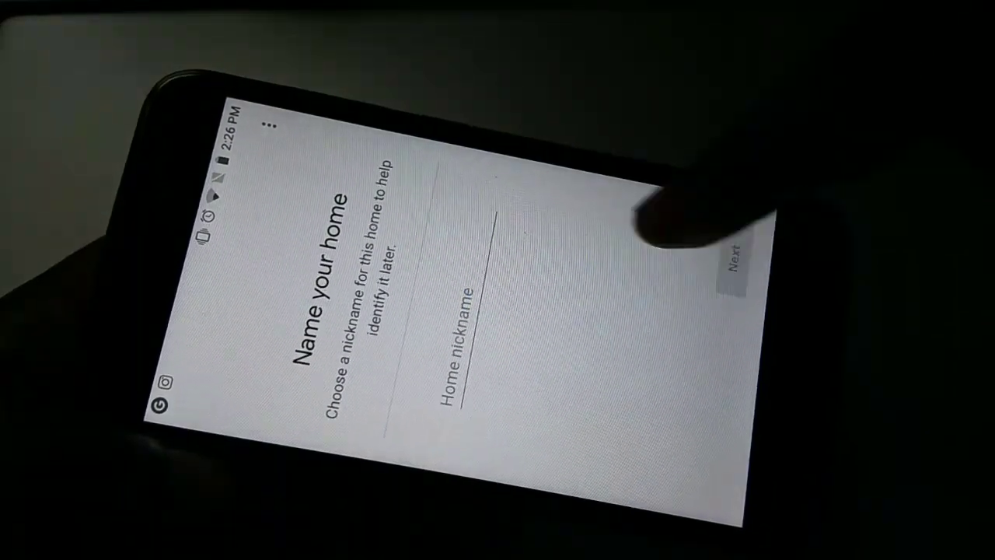
{"action": "left_click", "coordinate": [458, 326]}
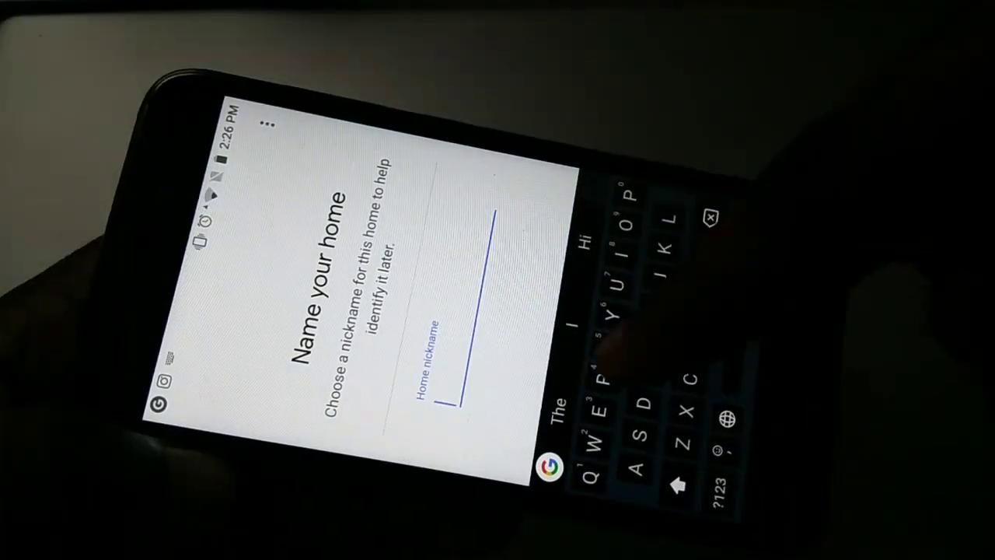
{"action": "type", "text": "Tv1"}
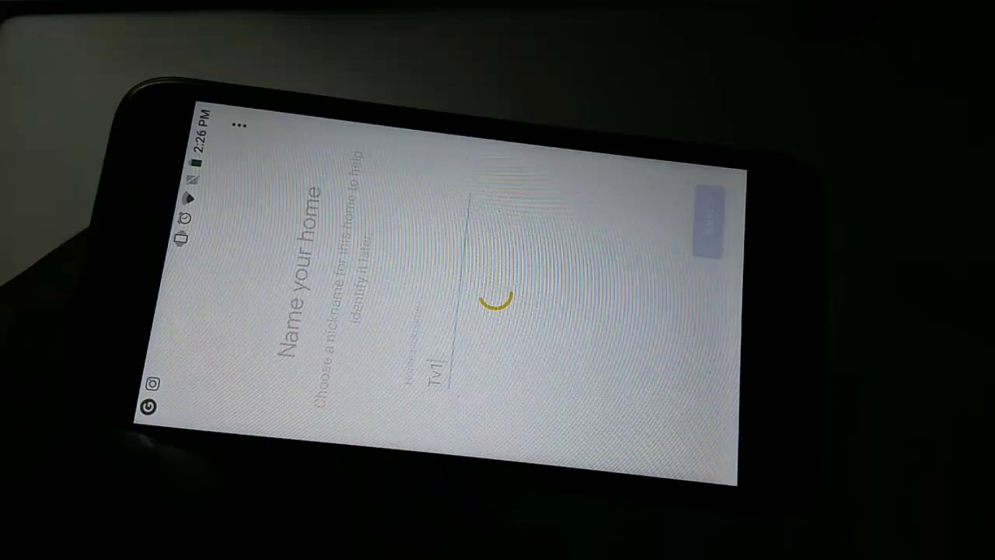
Step: Continue past home naming so the app searches for and finds the Chromecast
{"action": "left_click", "coordinate": [703, 226]}
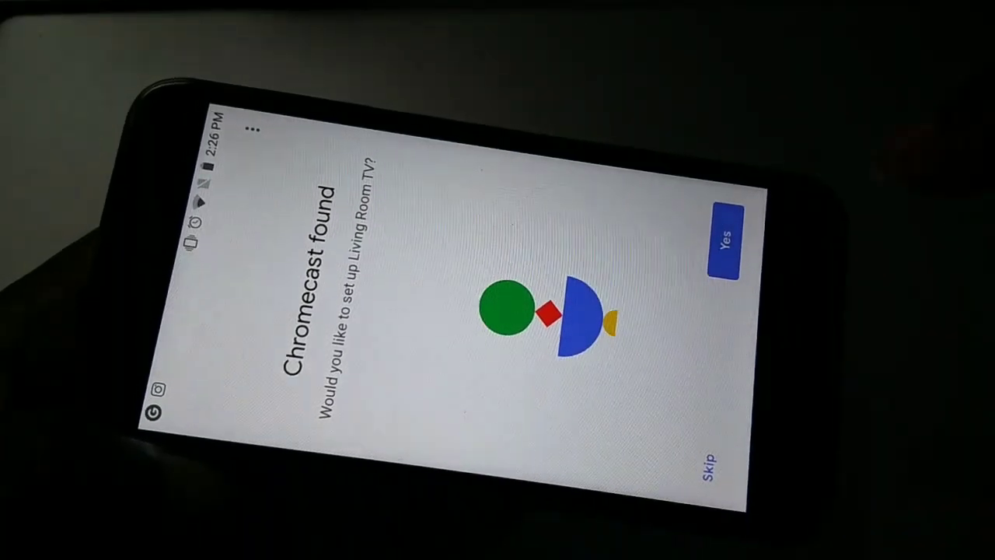
Step: Agree to set up Living Room TV and answer the Chromecast stats-sharing prompt
{"action": "left_click", "coordinate": [724, 237]}
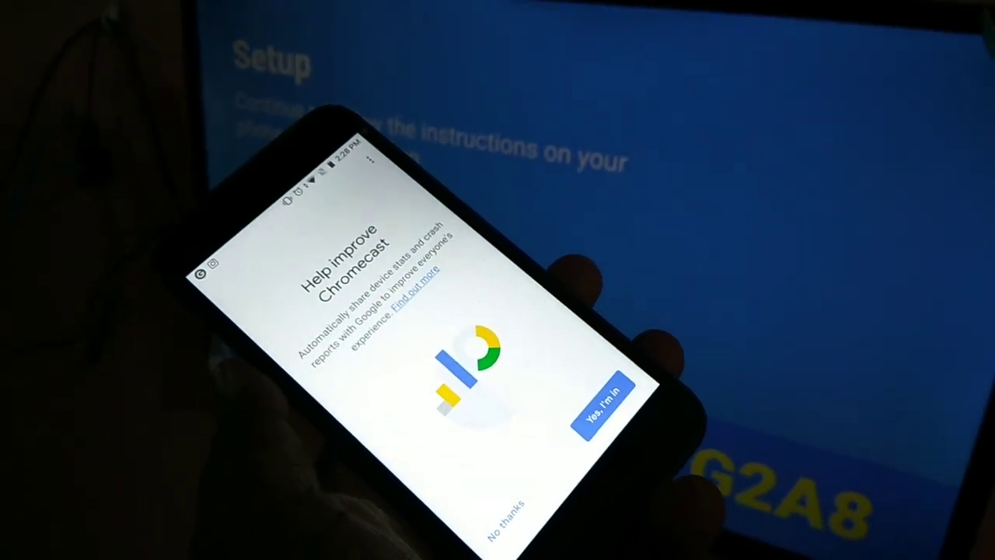
{"action": "left_click", "coordinate": [604, 408]}
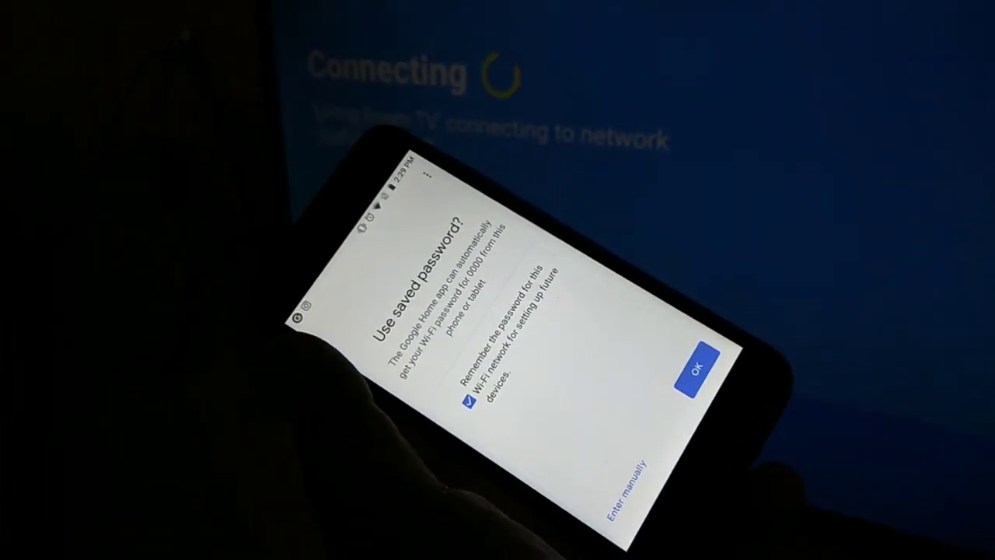
Step: Accept the saved Wi-Fi password to finish setting up Family room TV
{"action": "left_click", "coordinate": [697, 369]}
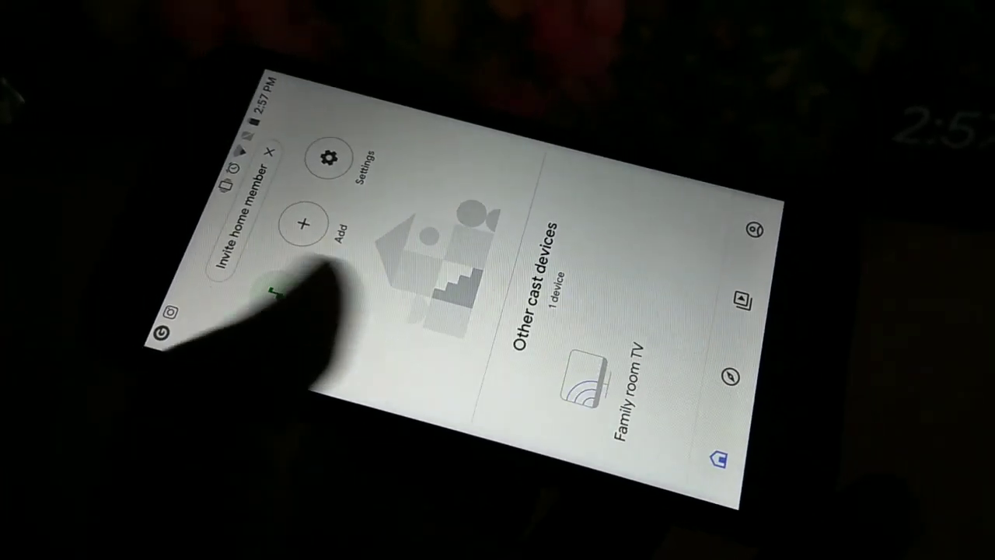
{"action": "left_click", "coordinate": [594, 381]}
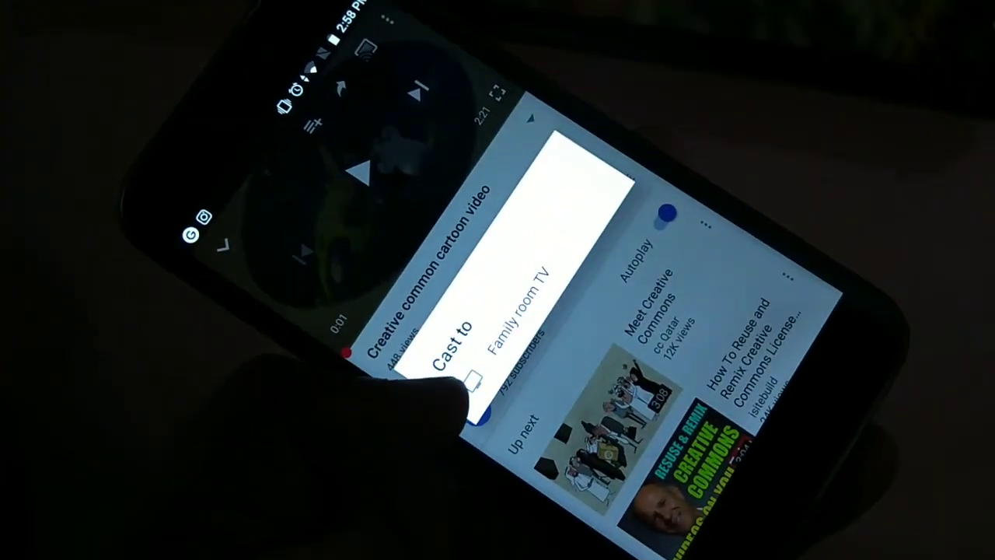
Step: Pick Family room TV as the cast target for the cartoon video
{"action": "left_click", "coordinate": [505, 327]}
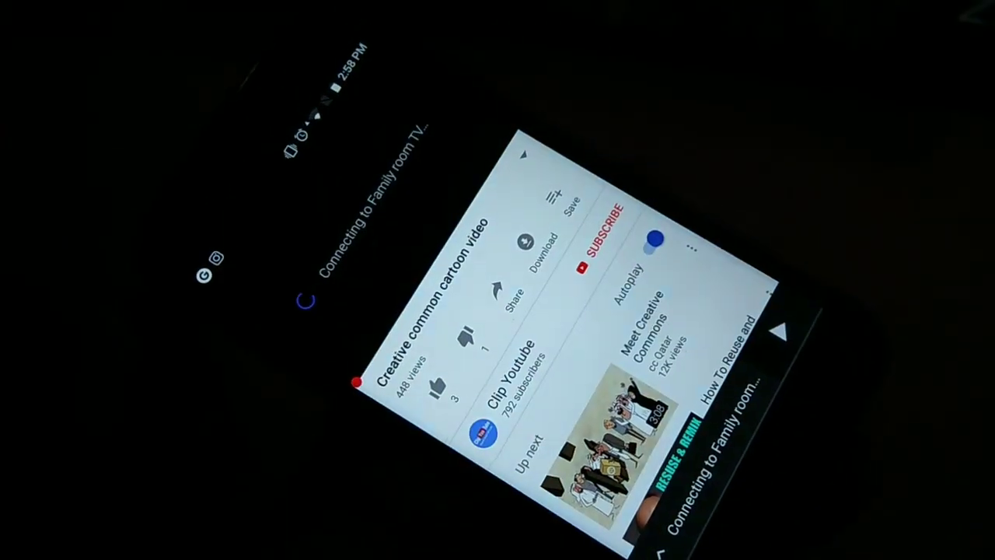